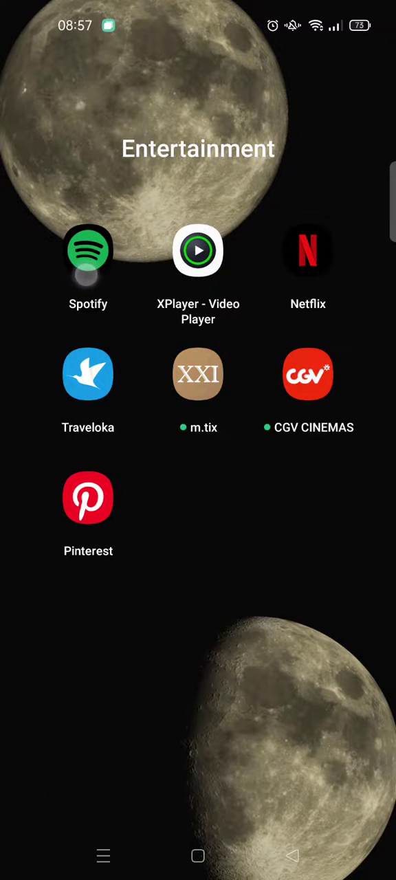
Step: Launch Spotify from the Entertainment folder, dismiss the notification shade, and go to Settings
click(88, 250)
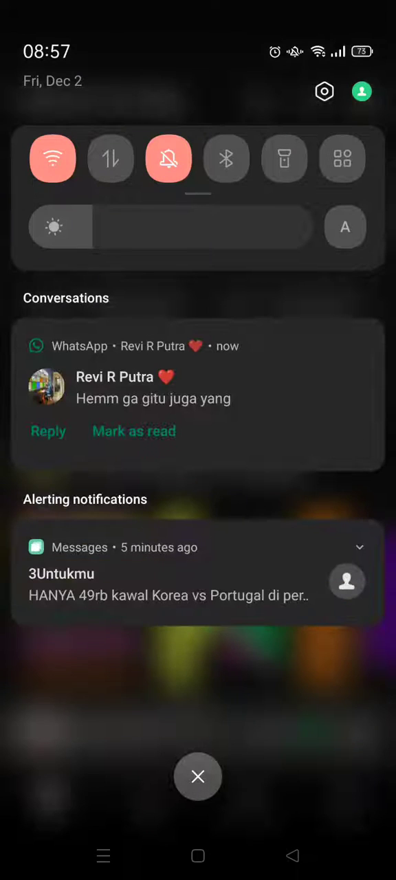
click(198, 777)
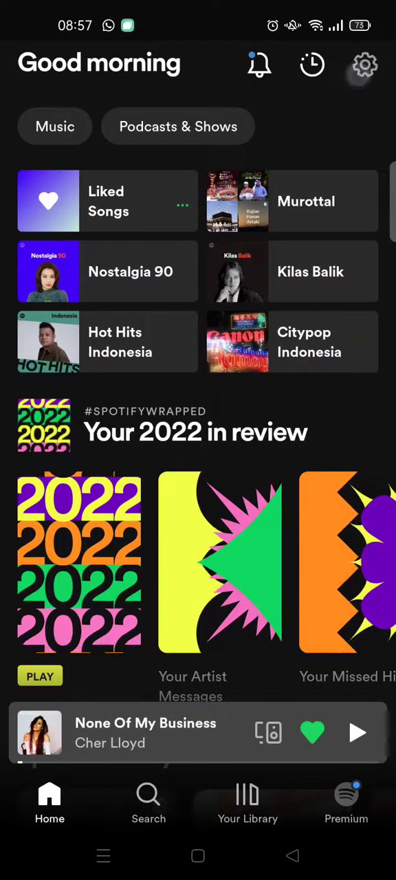
click(365, 65)
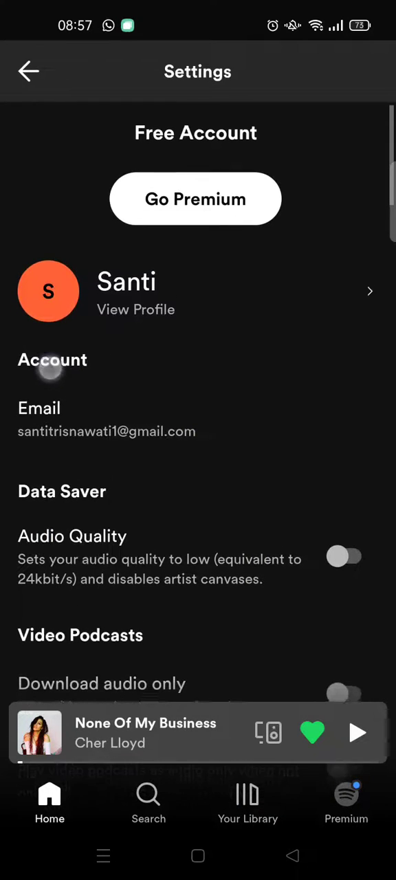
Step: Scroll the Settings page down to the Account section showing the email entry
scroll(down, 3)
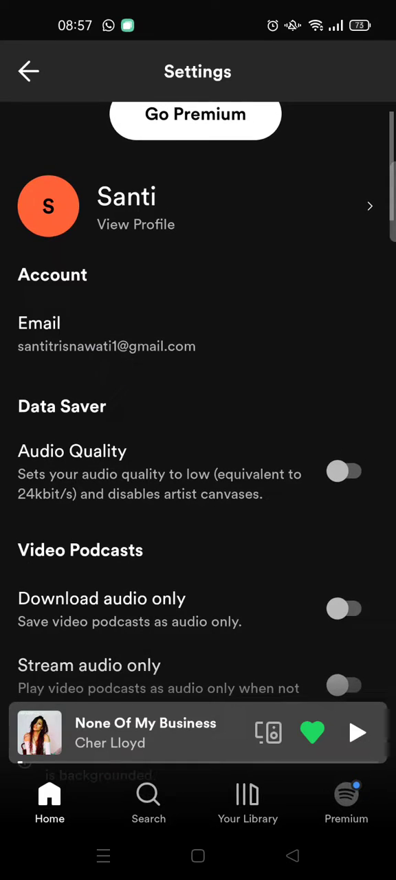